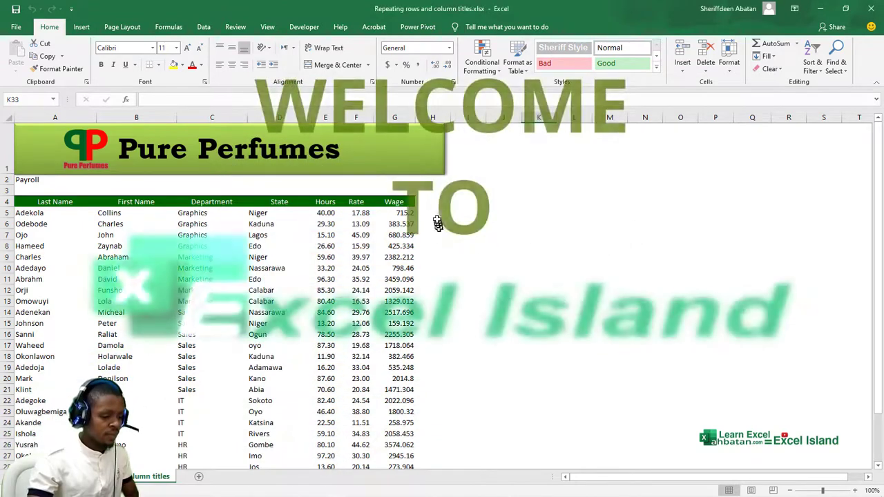
Step: Review the payroll table and its current print preview before adding department page breaks
click(434, 213)
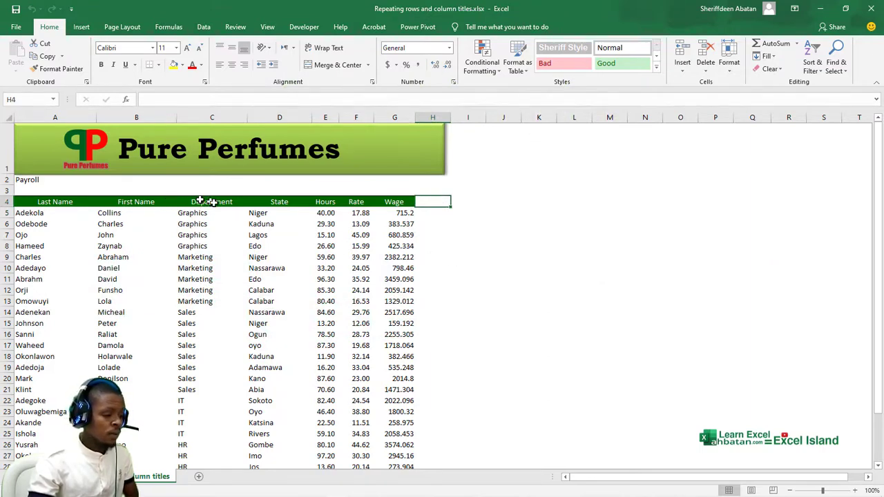
click(211, 202)
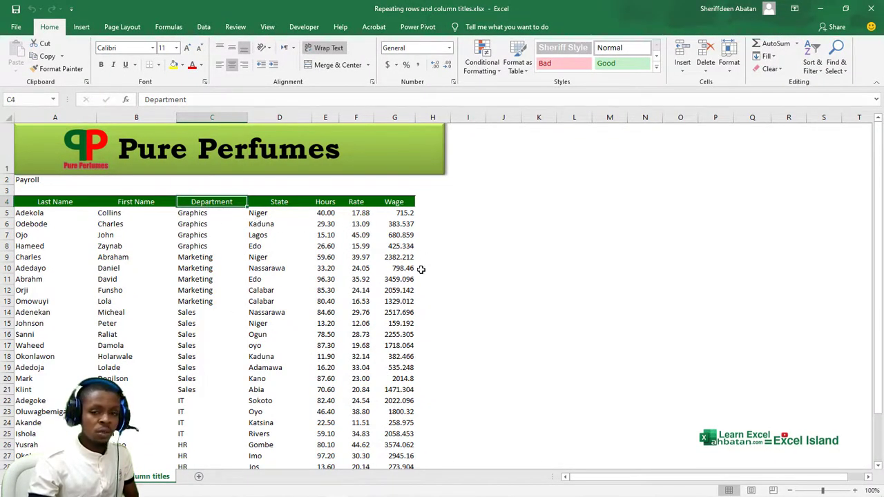
mouse_move(510, 279)
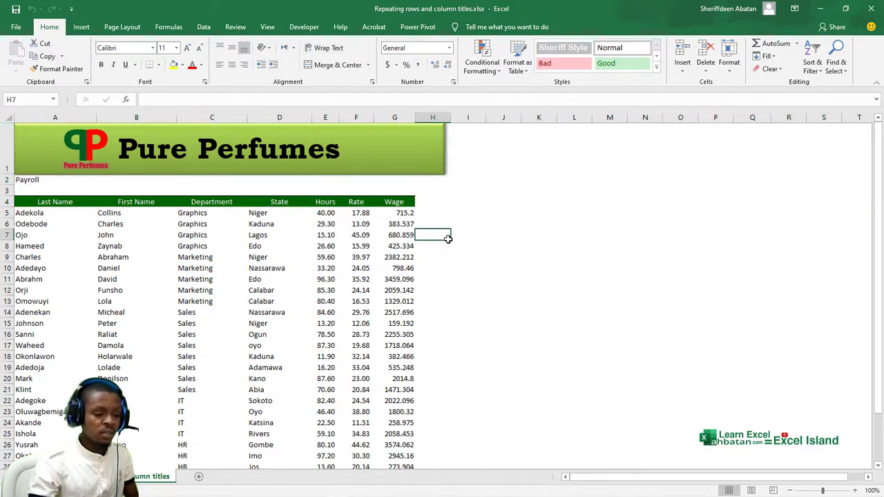
mouse_move(390, 251)
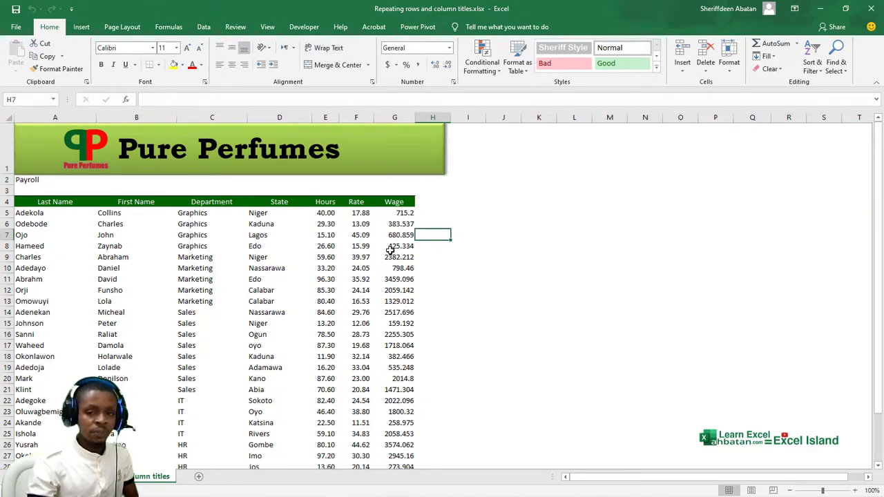
key(ctrl+p)
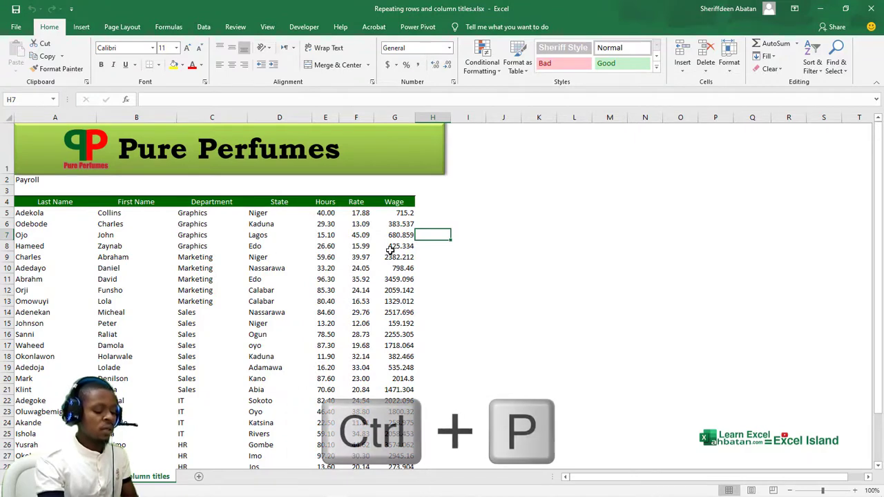
key(ctrl+p)
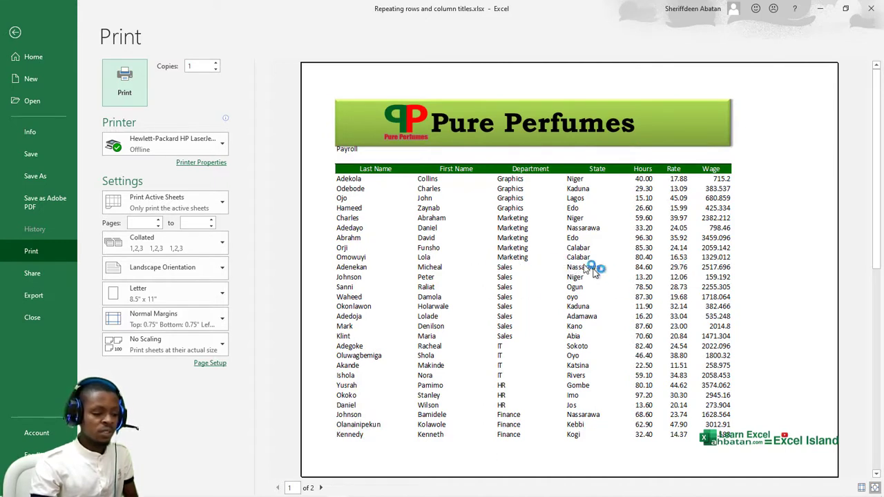
mouse_move(528, 254)
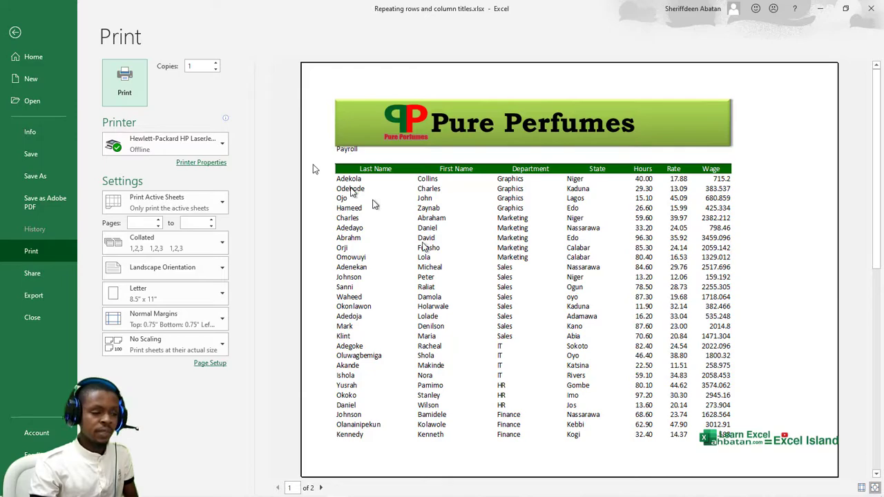
click(15, 33)
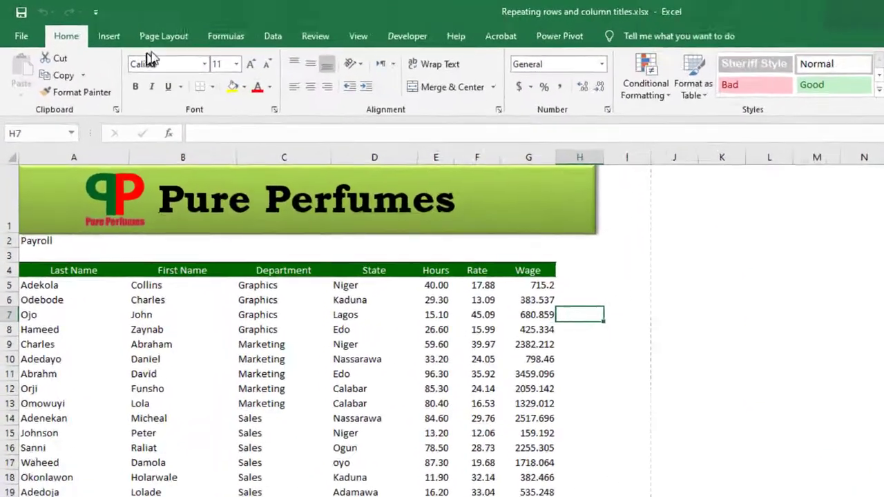
Step: Insert a page break at cell A9 so the Marketing rows start a new page
click(164, 36)
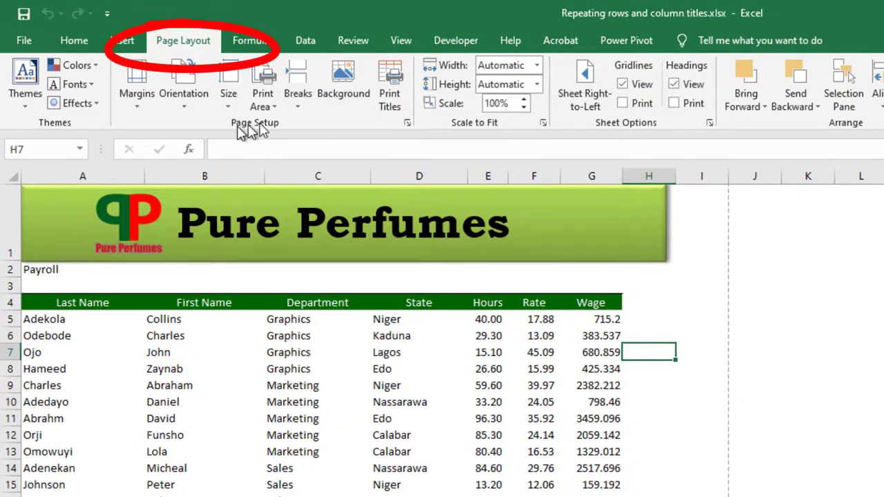
click(297, 83)
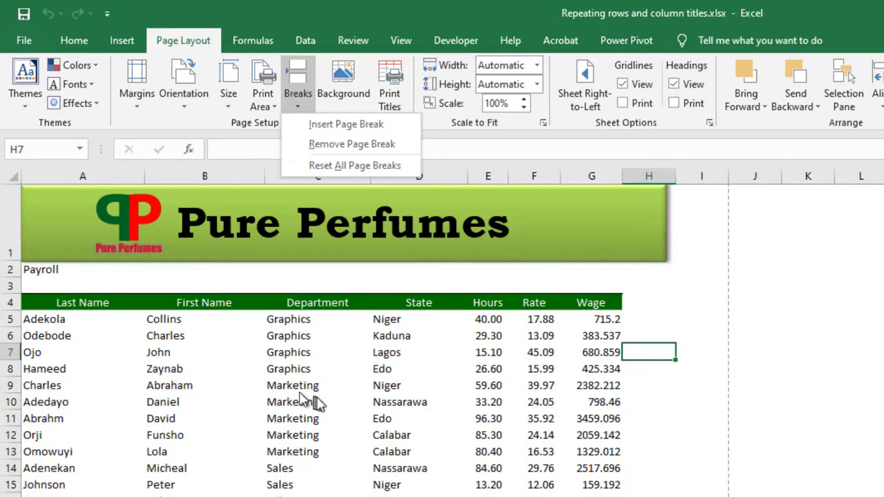
mouse_move(127, 376)
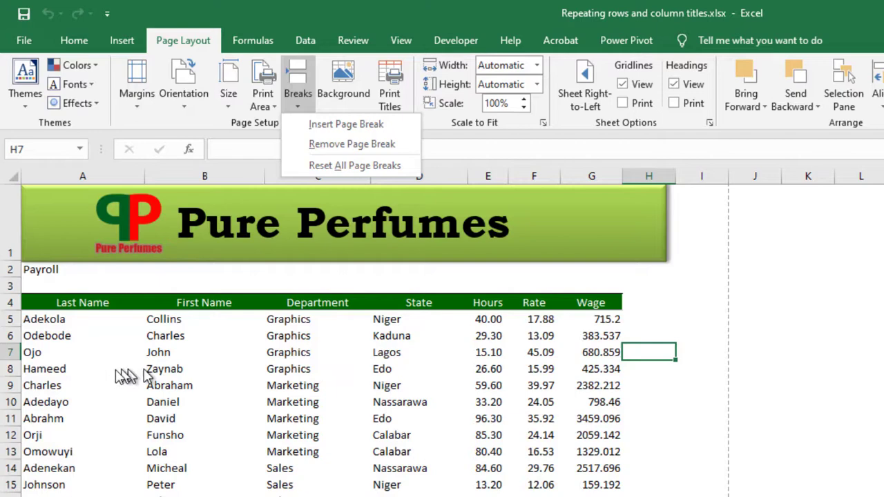
click(49, 386)
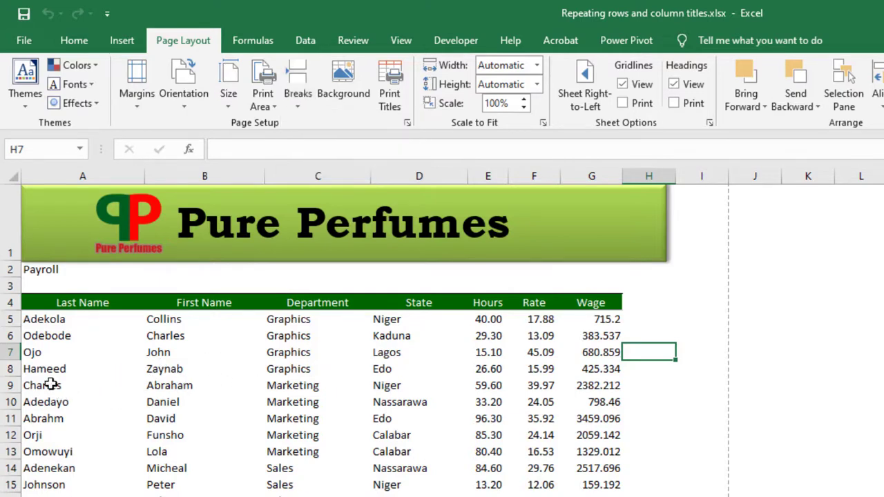
click(41, 385)
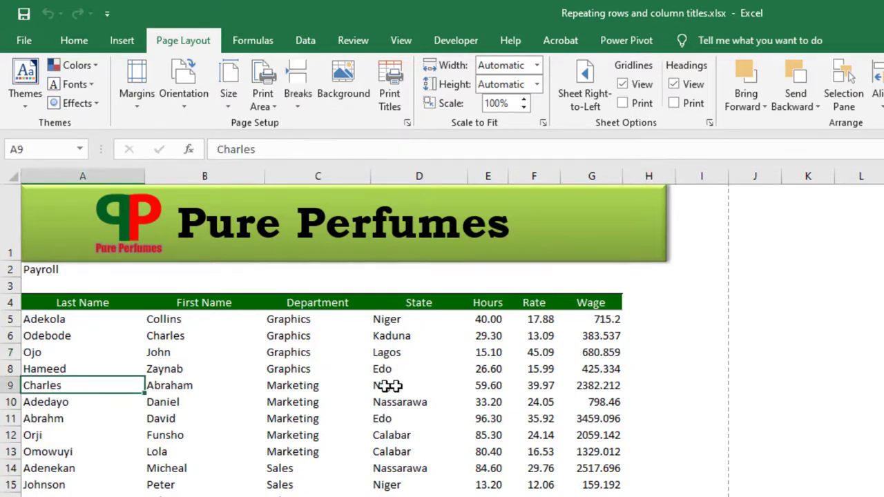
click(298, 83)
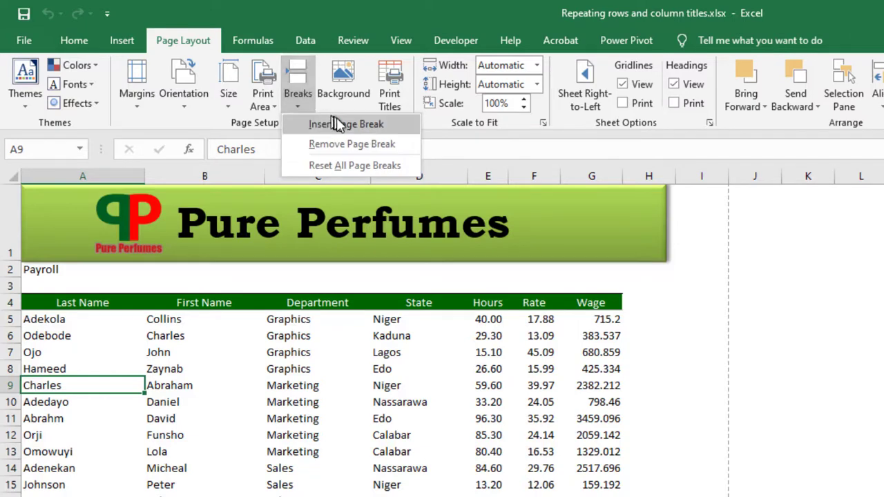
click(346, 125)
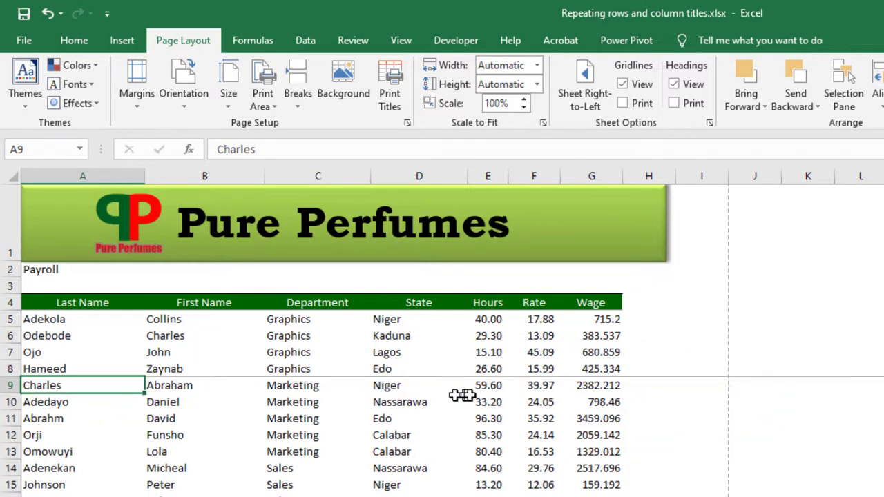
mouse_move(434, 402)
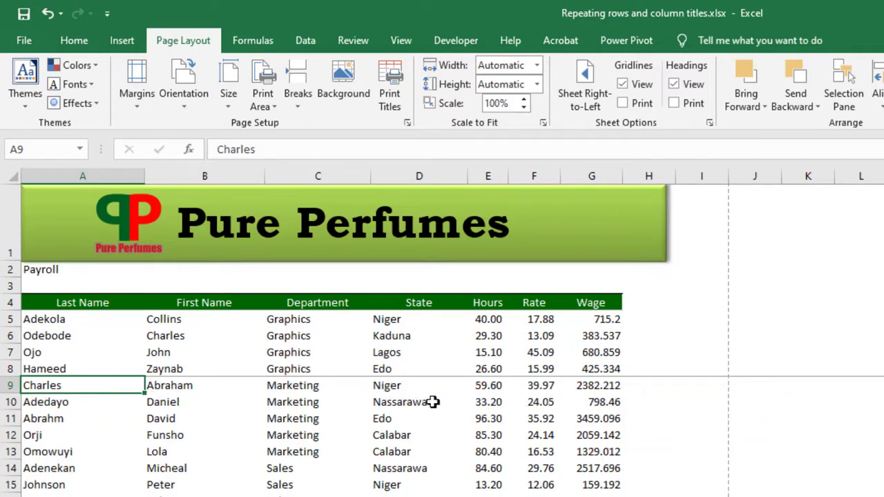
mouse_move(69, 475)
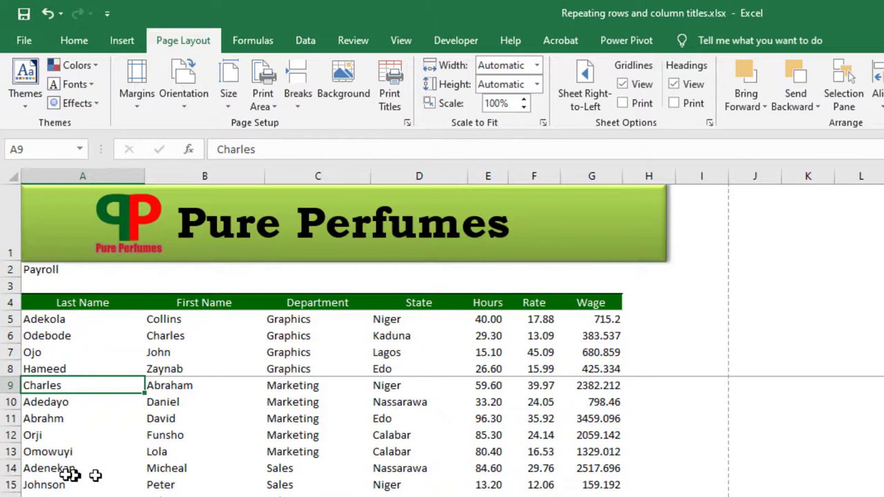
Step: Insert a page break at the first Sales row (Adenekan, A14) by repeating the command with F4
click(48, 468)
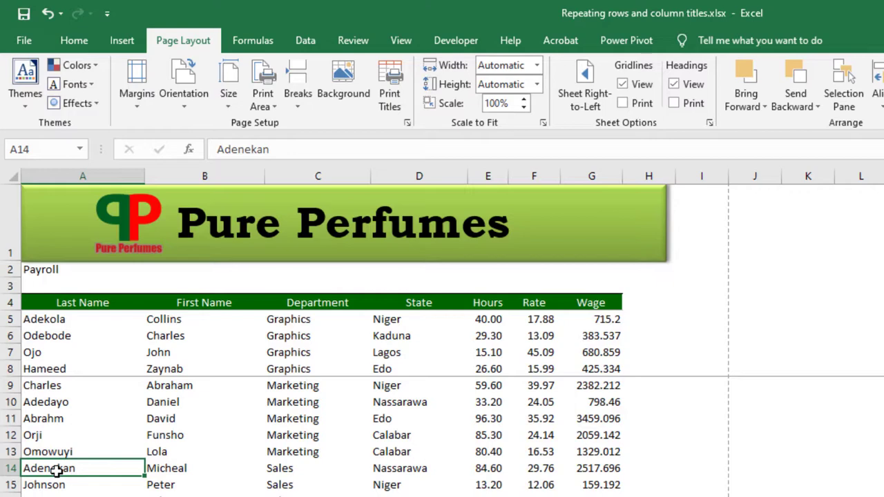
key(f4)
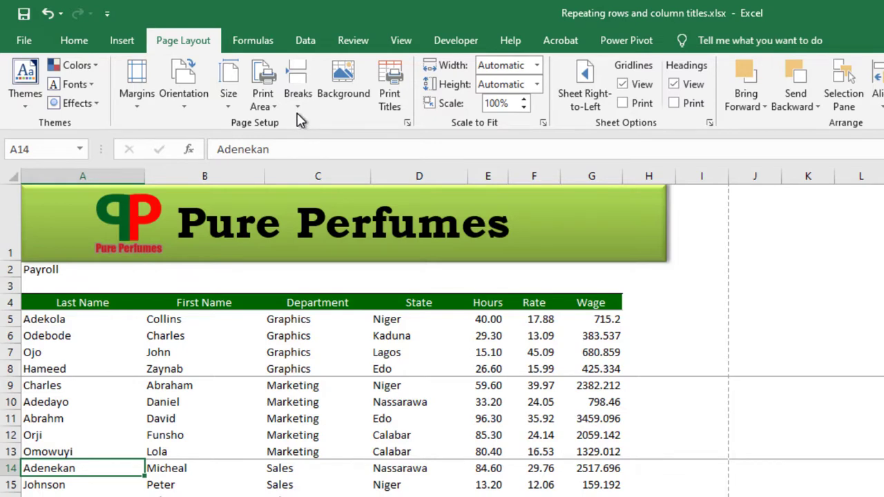
mouse_move(467, 445)
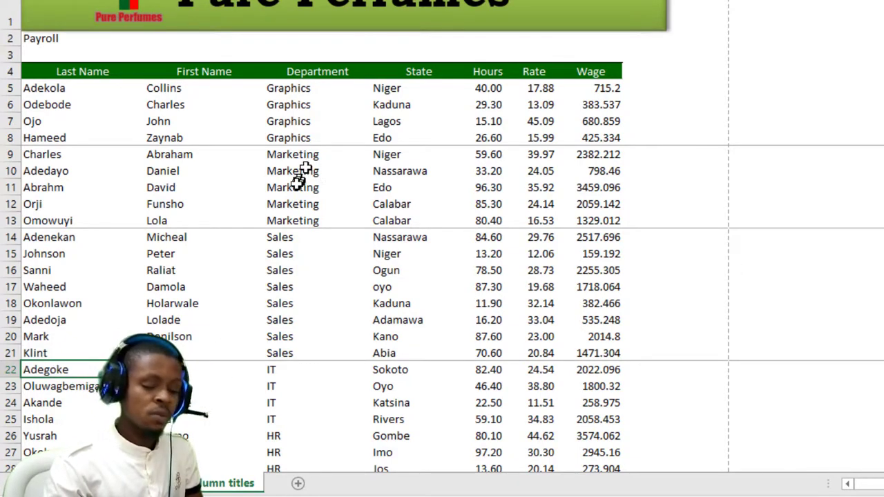
scroll(down, 3)
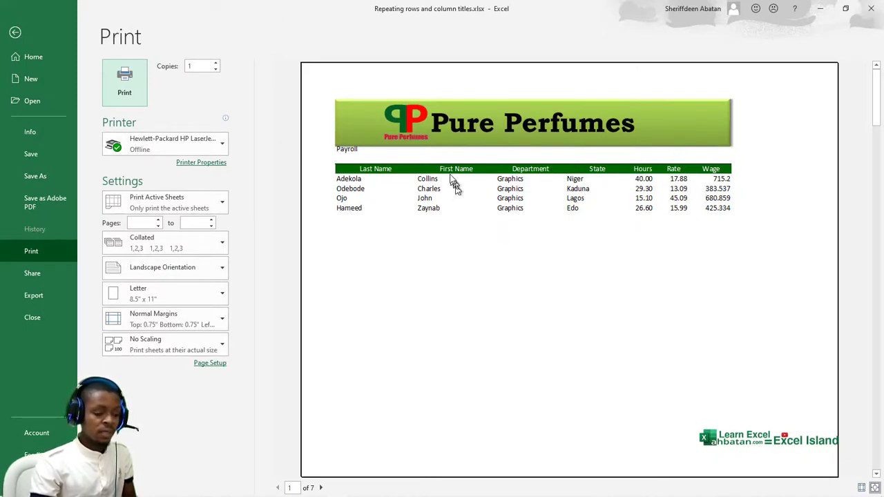
mouse_move(343, 442)
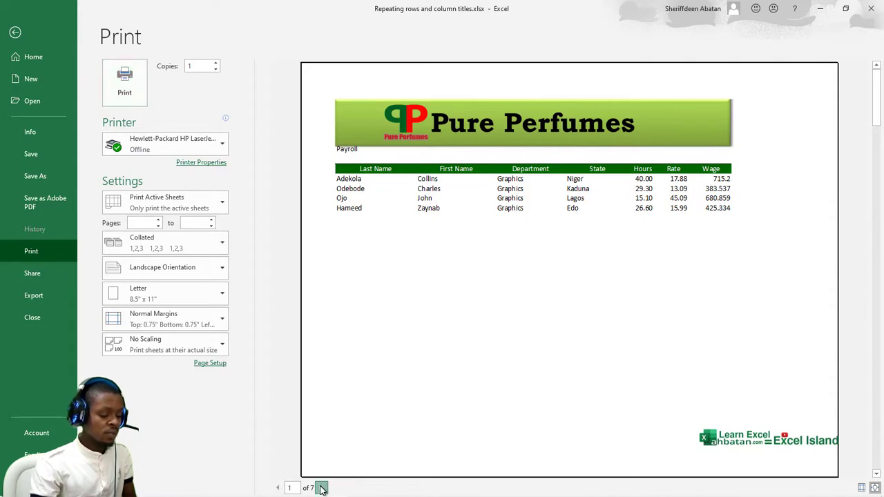
click(321, 488)
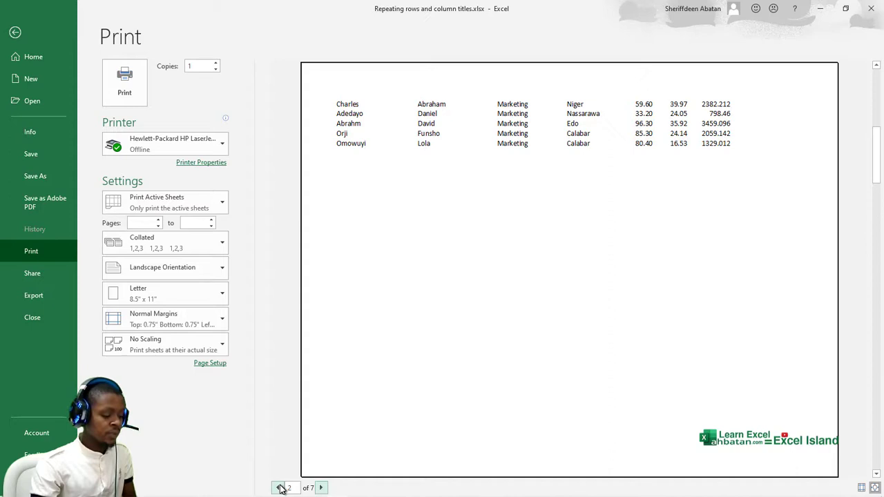
click(321, 488)
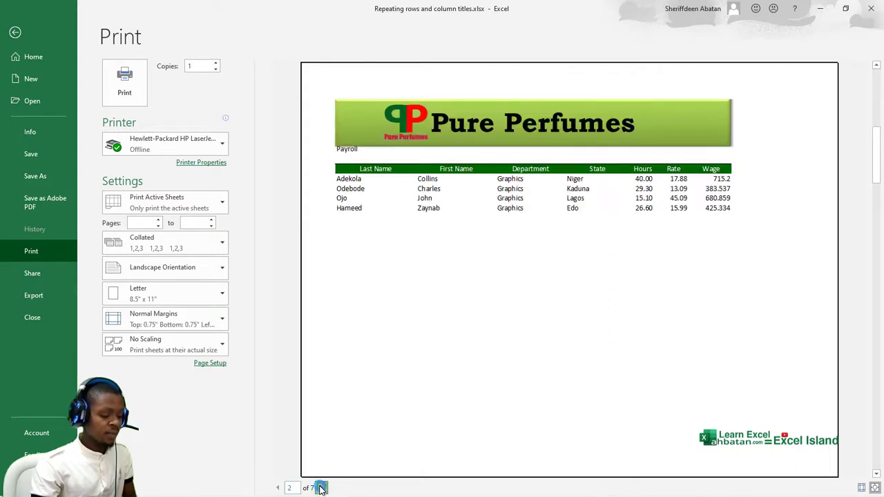
click(321, 487)
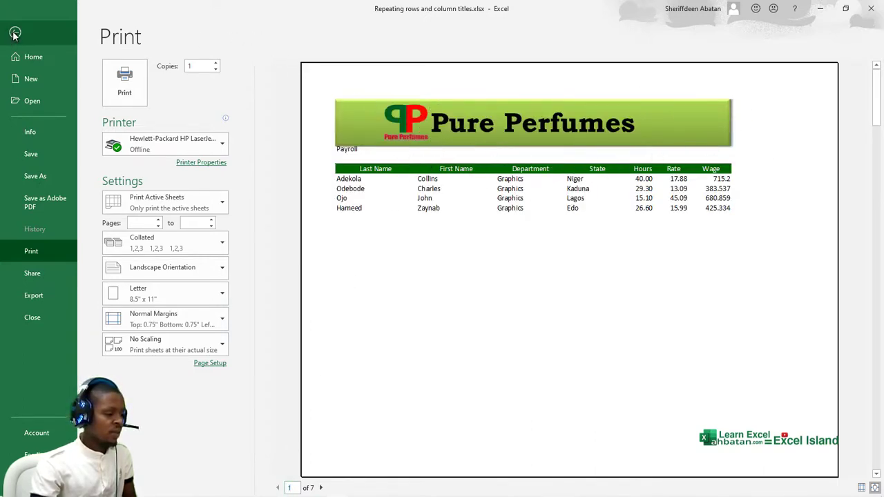
click(15, 33)
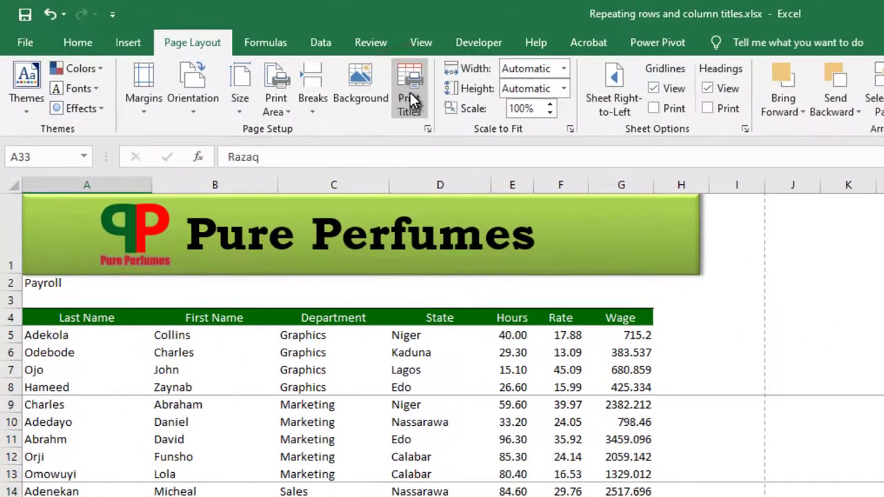
Step: Open Page Setup at the Sheet settings for rows to repeat at top
click(409, 86)
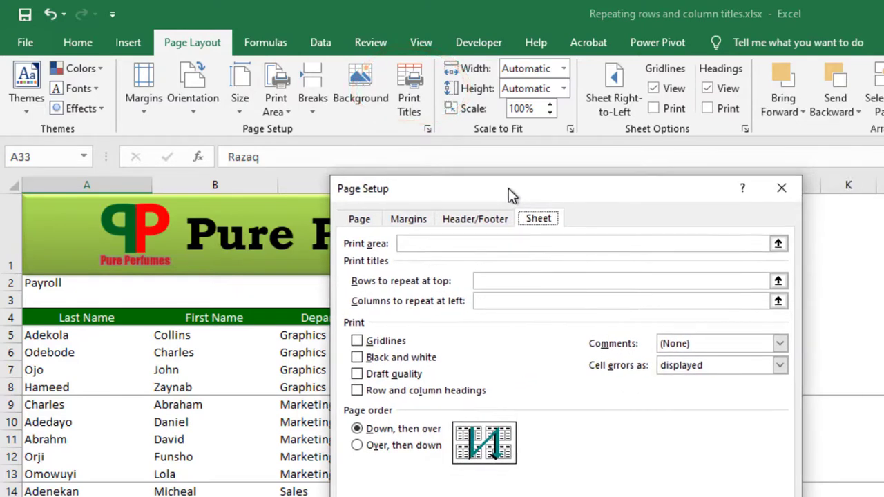
mouse_move(385, 298)
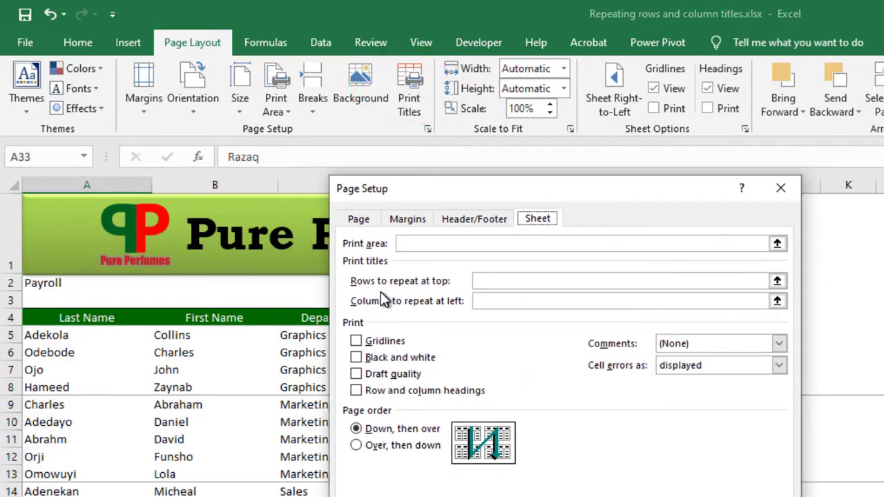
mouse_move(373, 323)
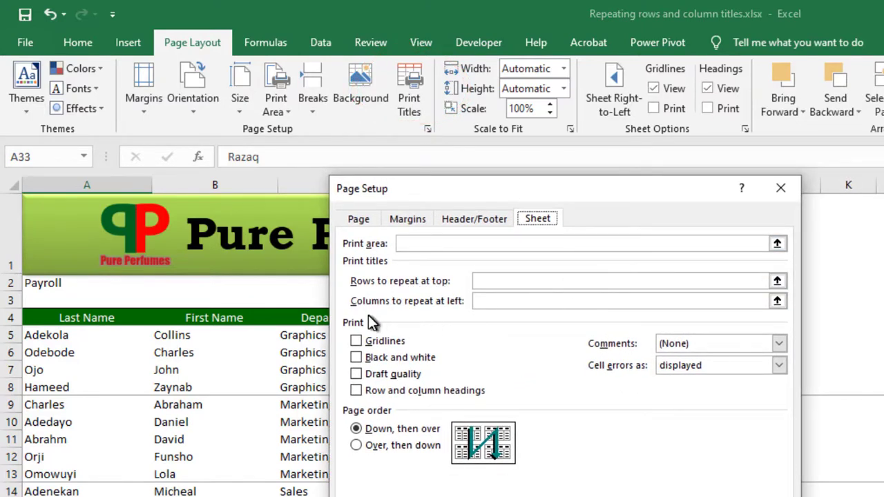
mouse_move(497, 318)
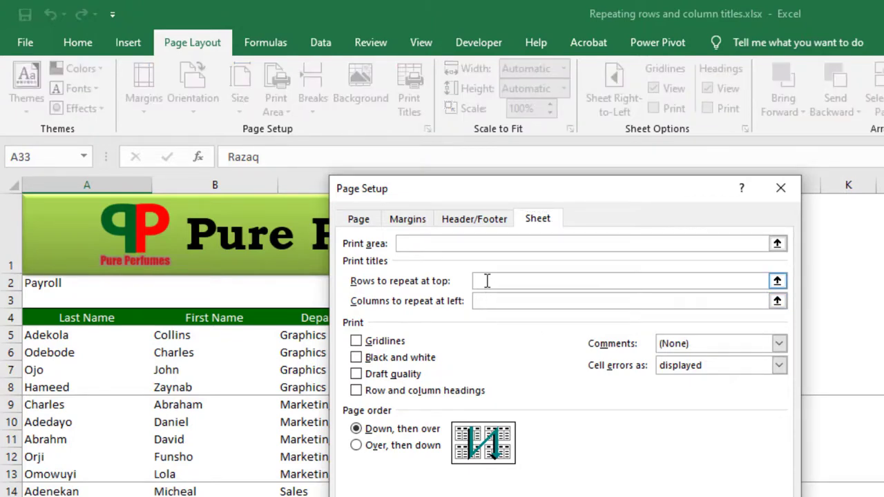
mouse_move(497, 280)
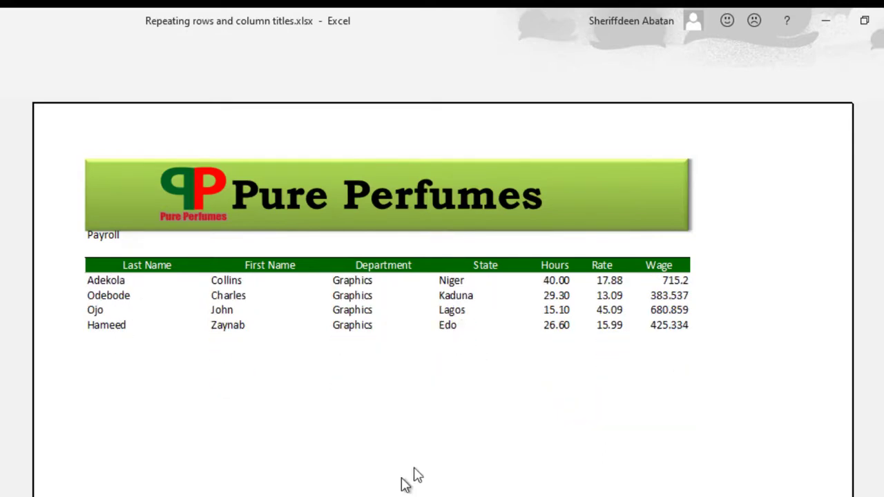
mouse_move(503, 215)
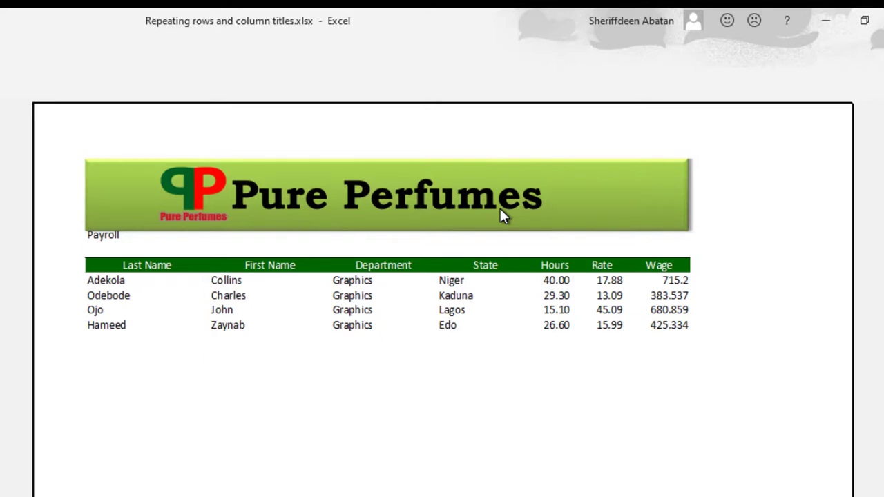
mouse_move(518, 232)
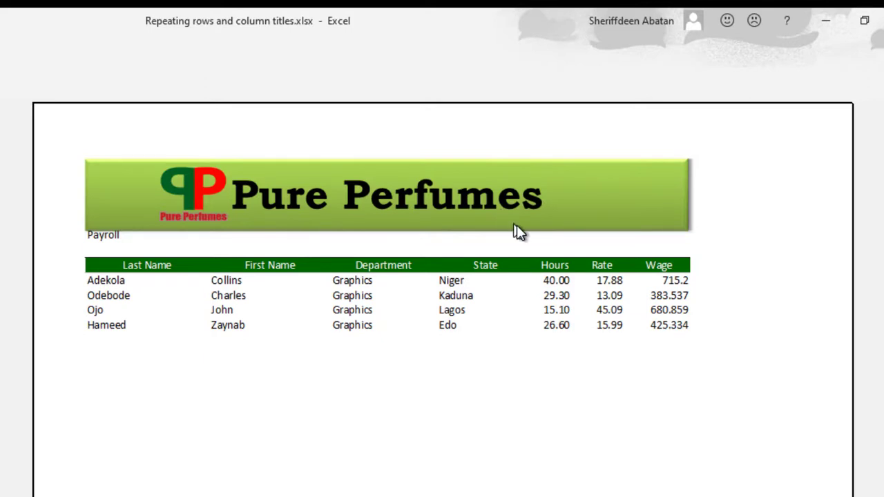